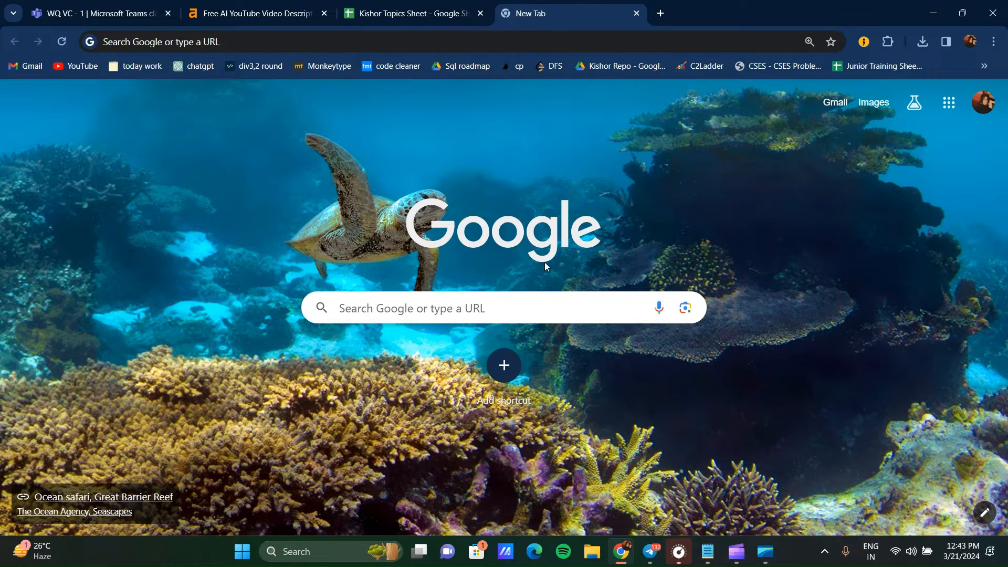
mouse_move(308, 551)
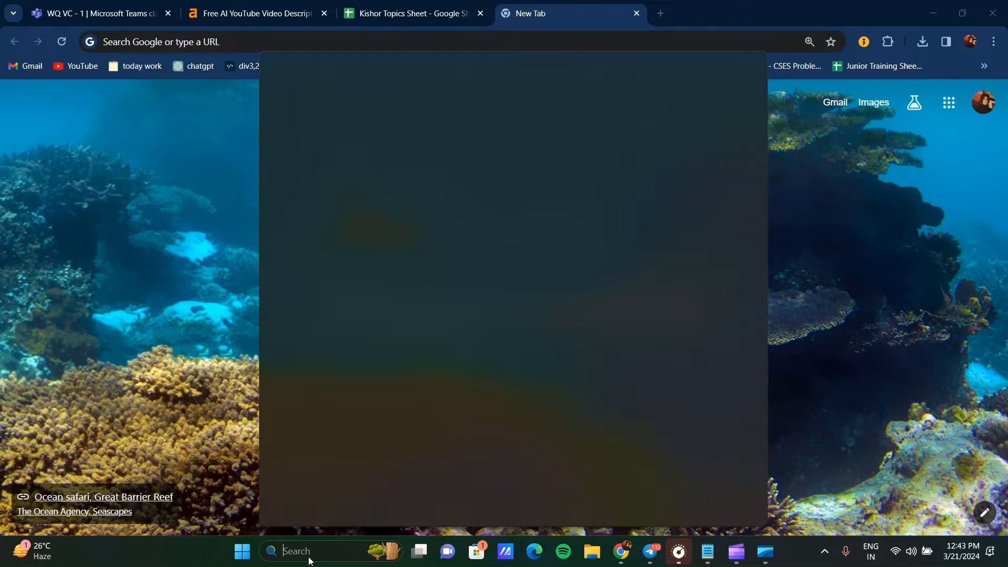
Step: Search Windows for 'set' so the Settings app appears as the best match
text(sett)
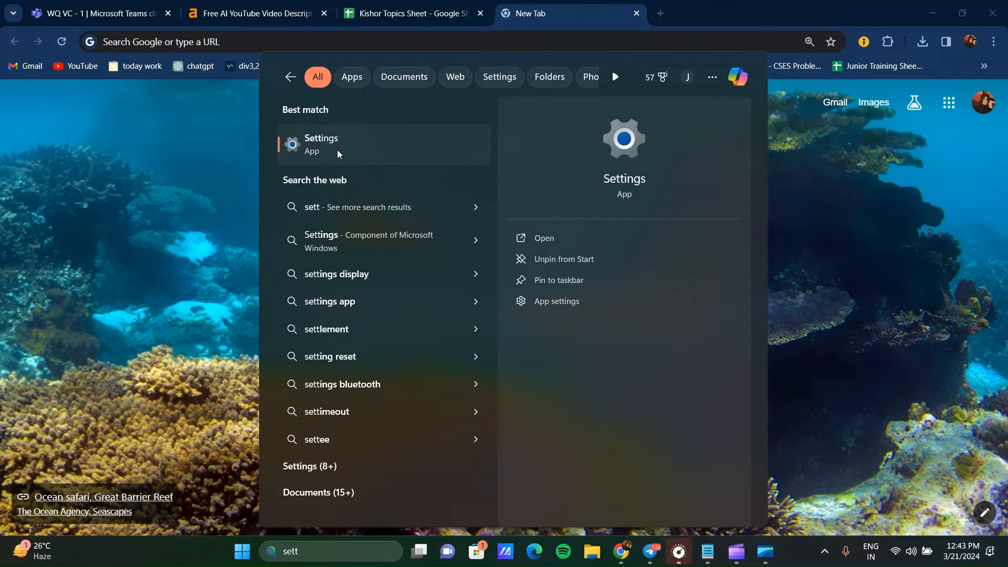
Step: Launch Settings from the search results and go to System > Troubleshoot
click(321, 144)
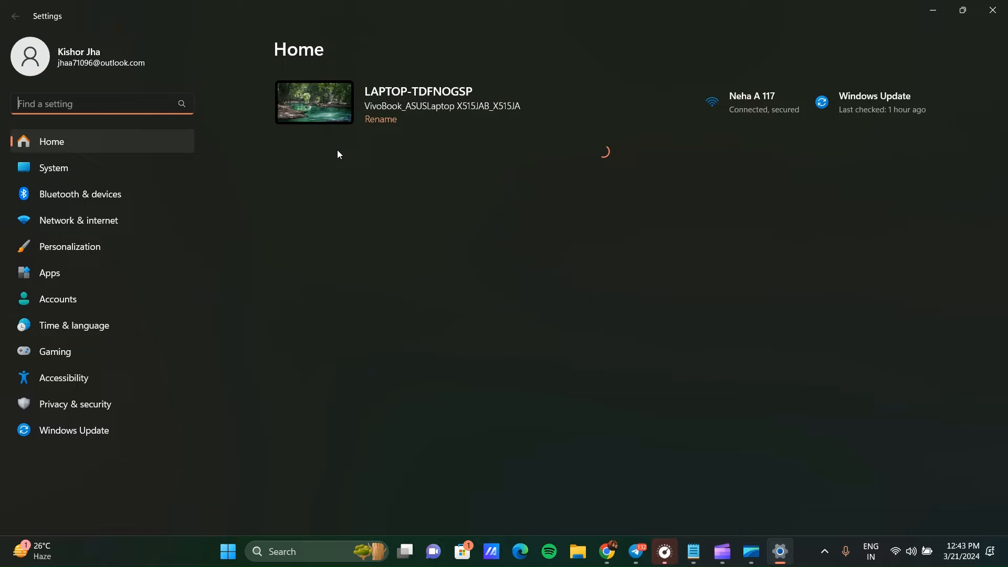
click(53, 168)
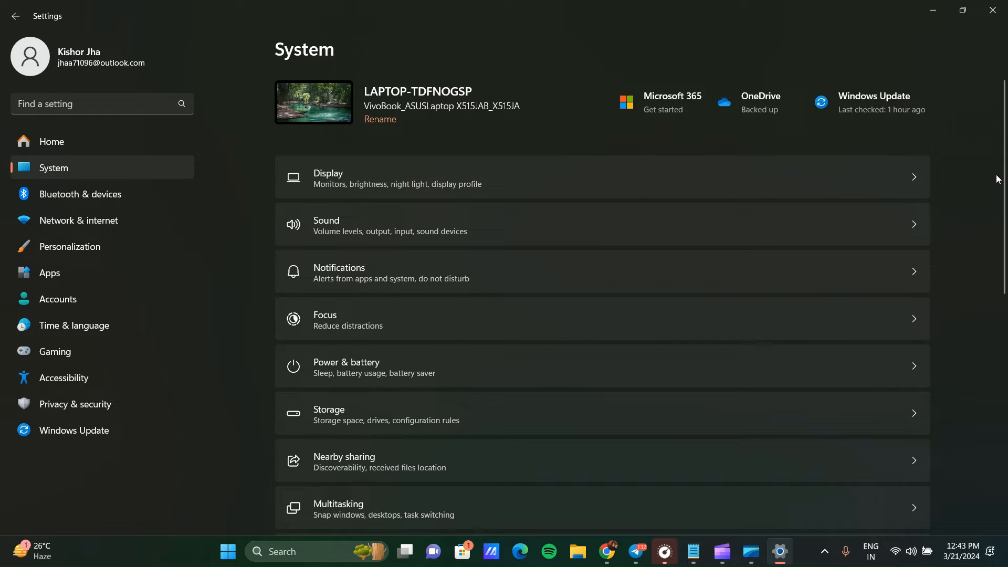
scroll(down, 3)
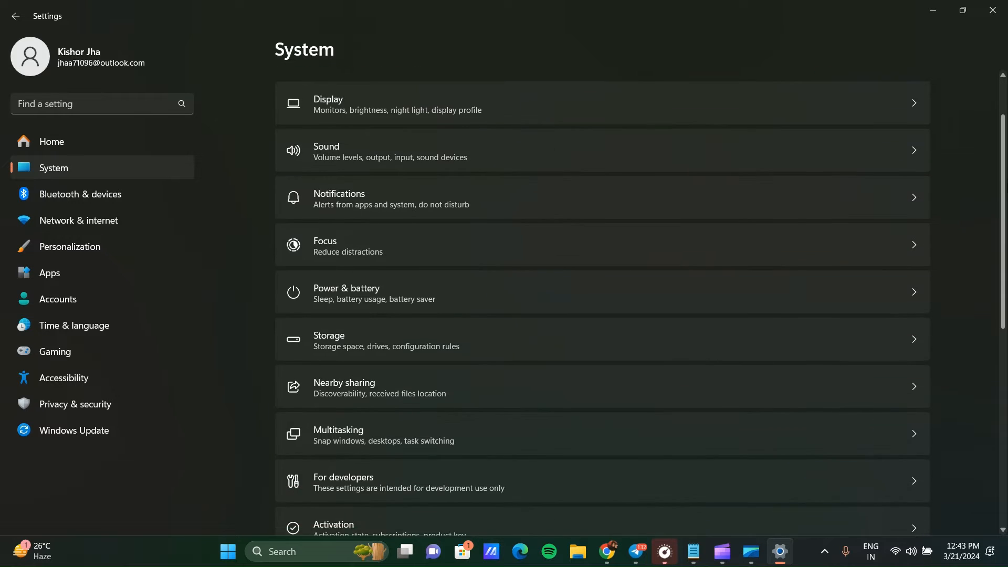
scroll(down, 3)
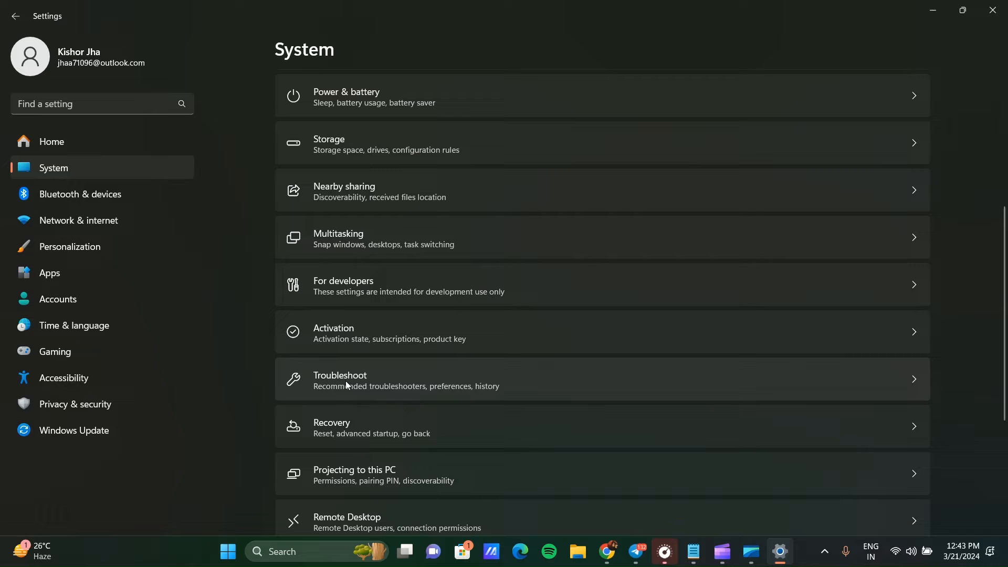
click(339, 379)
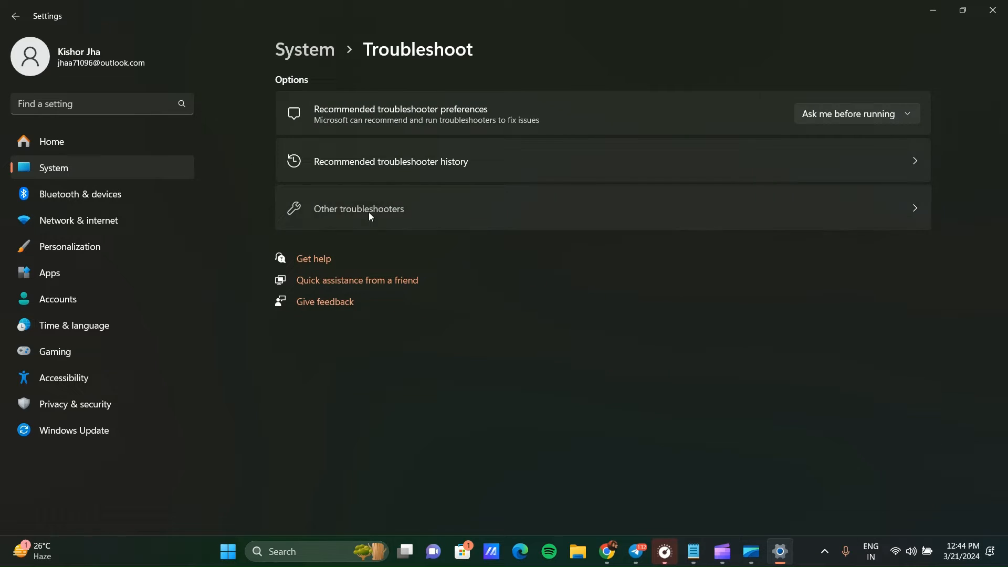
Step: Run the Camera troubleshooter from Other troubleshooters, then close the Get Help window
click(358, 208)
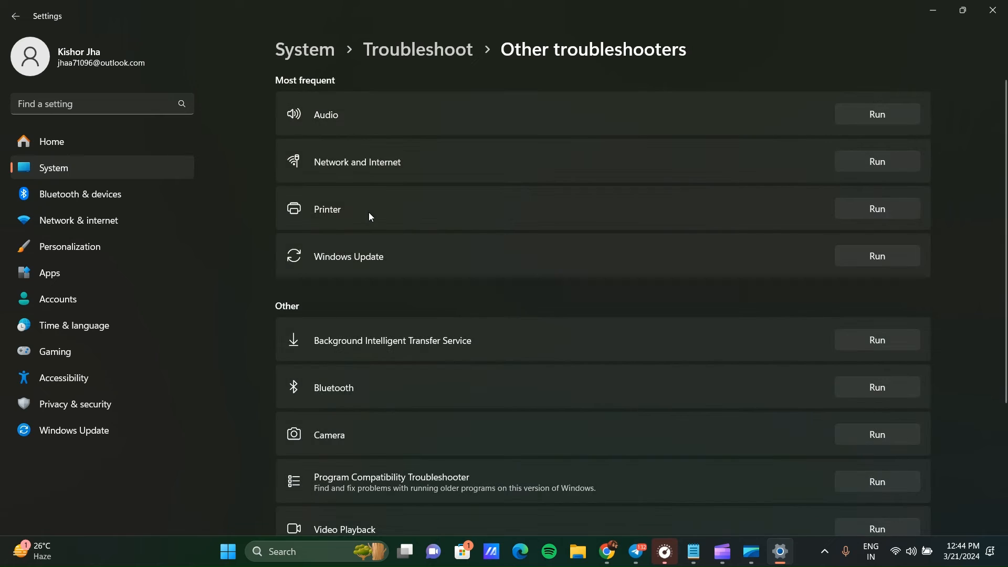
mouse_move(736, 416)
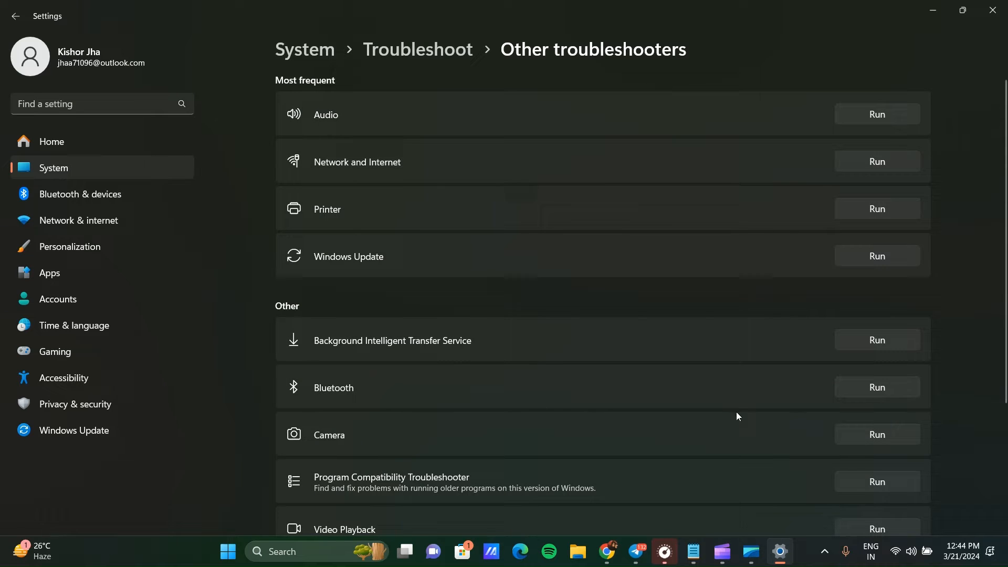
mouse_move(326, 440)
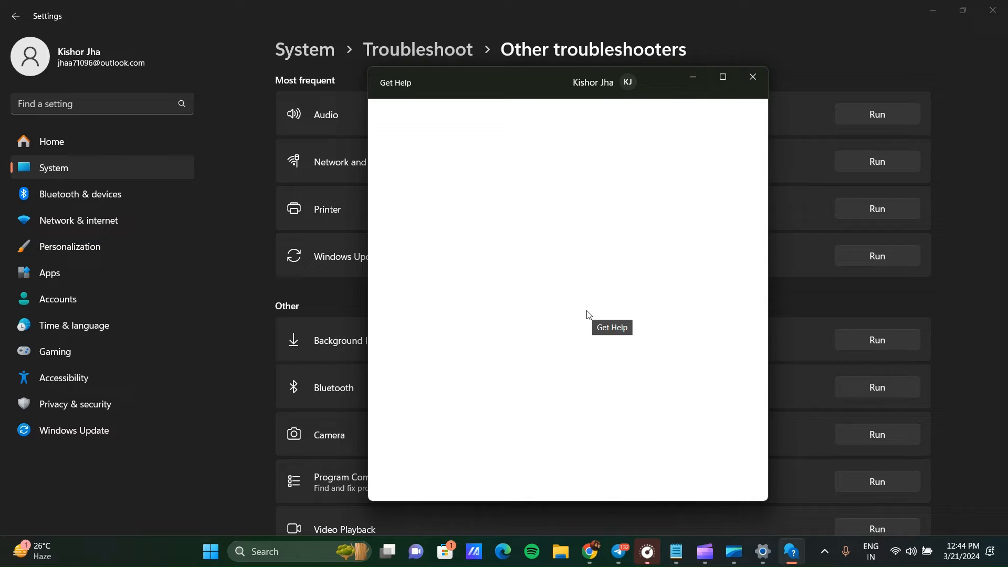
mouse_move(757, 62)
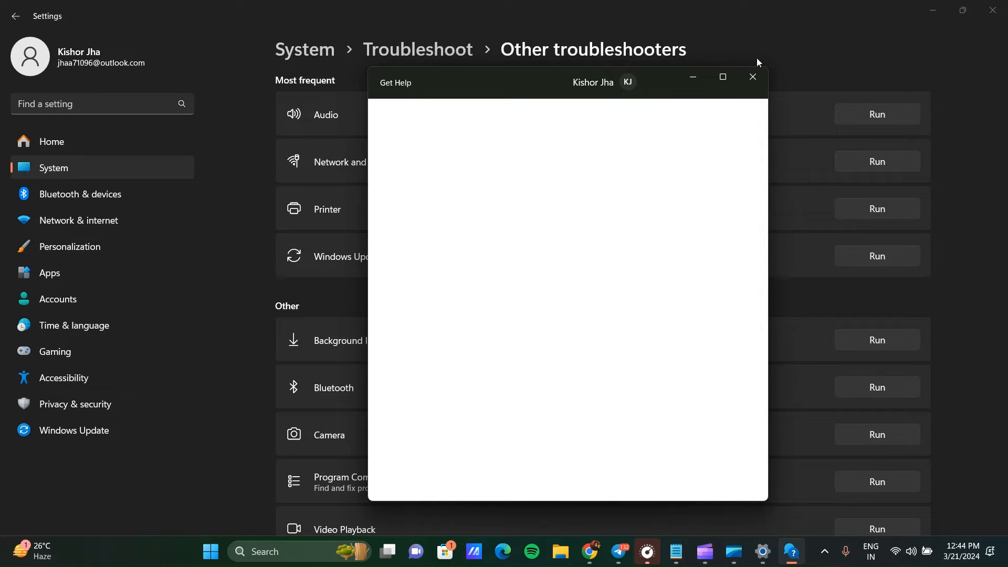
click(752, 77)
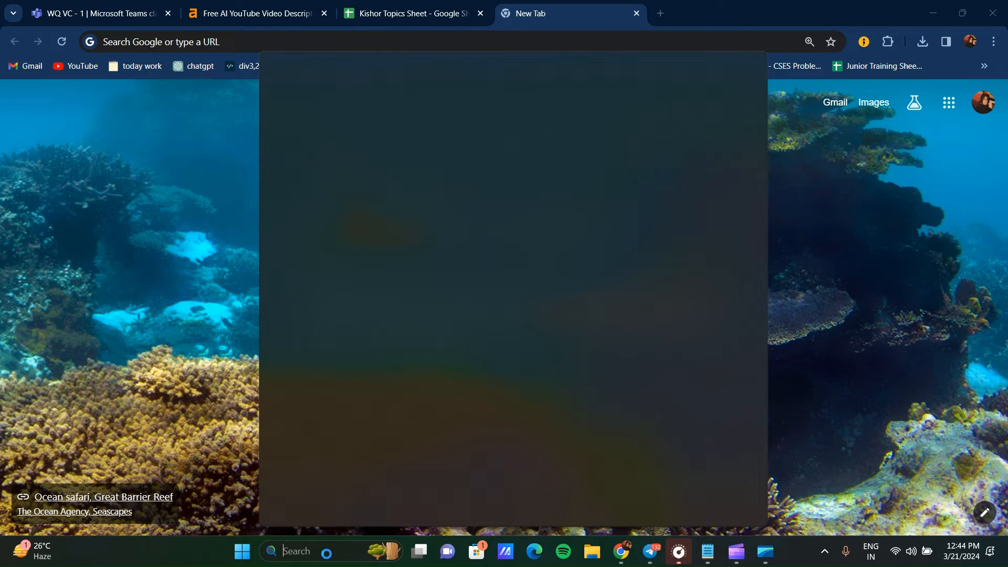
Step: Launch Device Manager via search 'de' and select USB2.0 VGA UVC WebCam under Cameras
text(device)
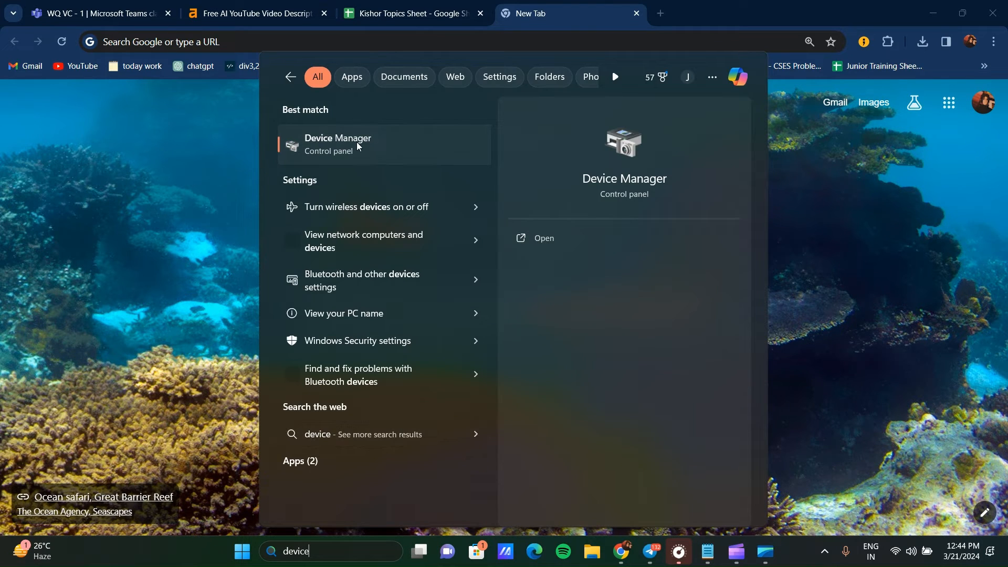
click(337, 144)
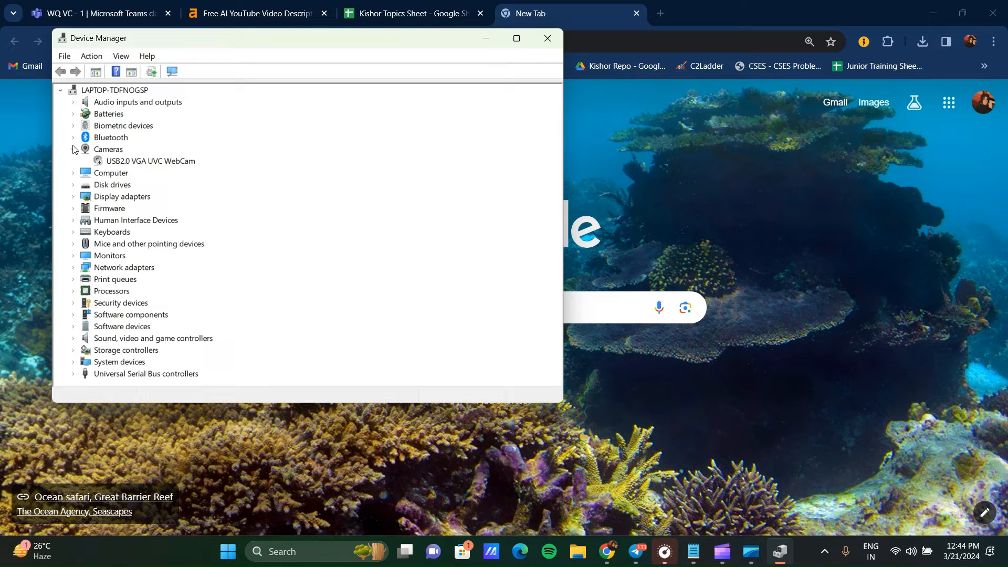
click(114, 91)
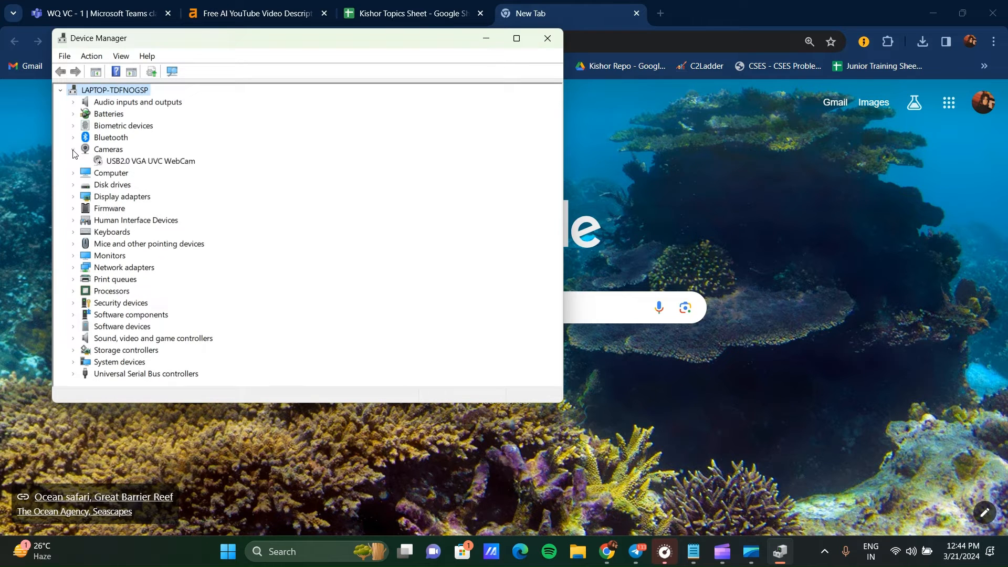
click(150, 160)
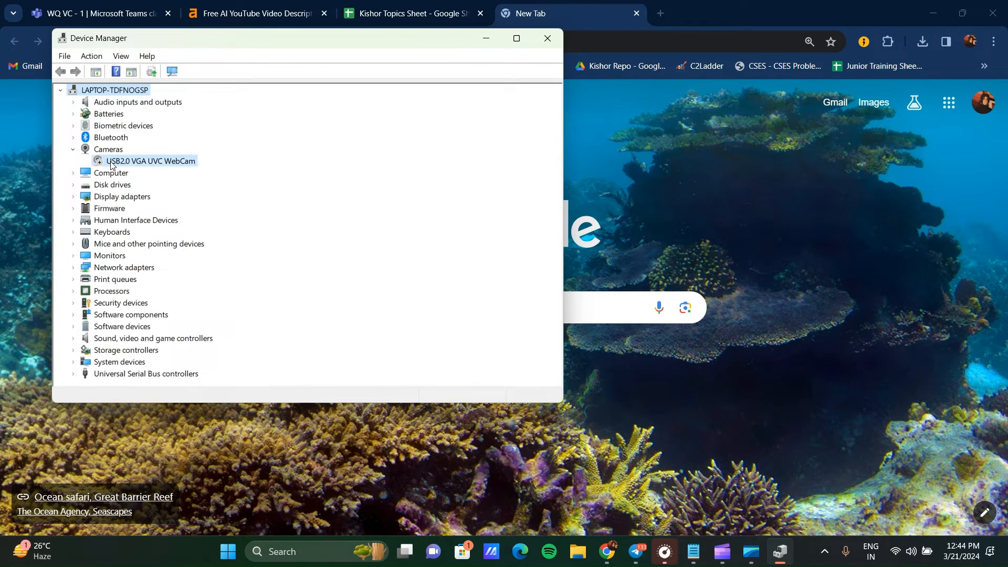
Step: Show the webcam's Properties on the Driver tab with its Realtek driver details
right_click(150, 160)
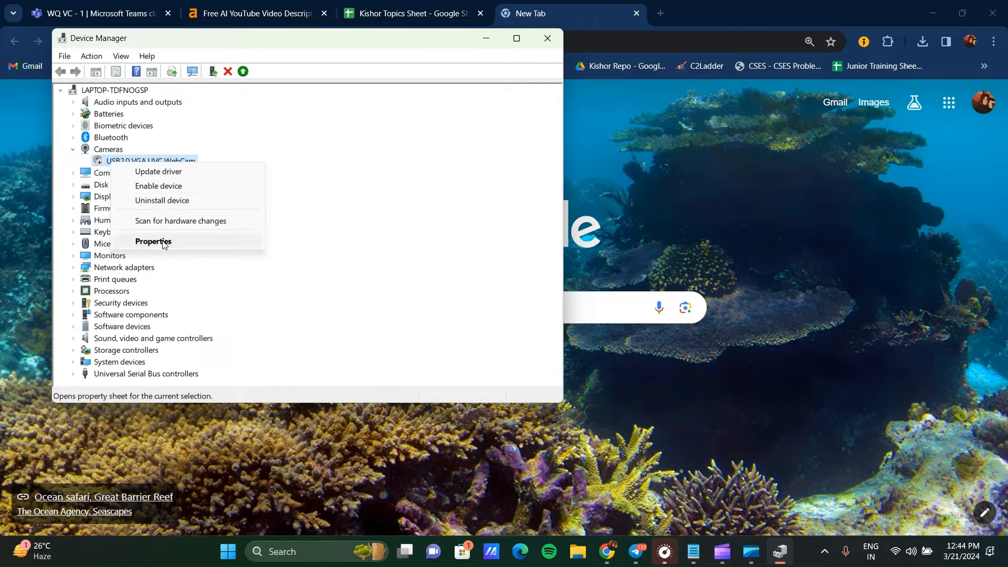
click(153, 242)
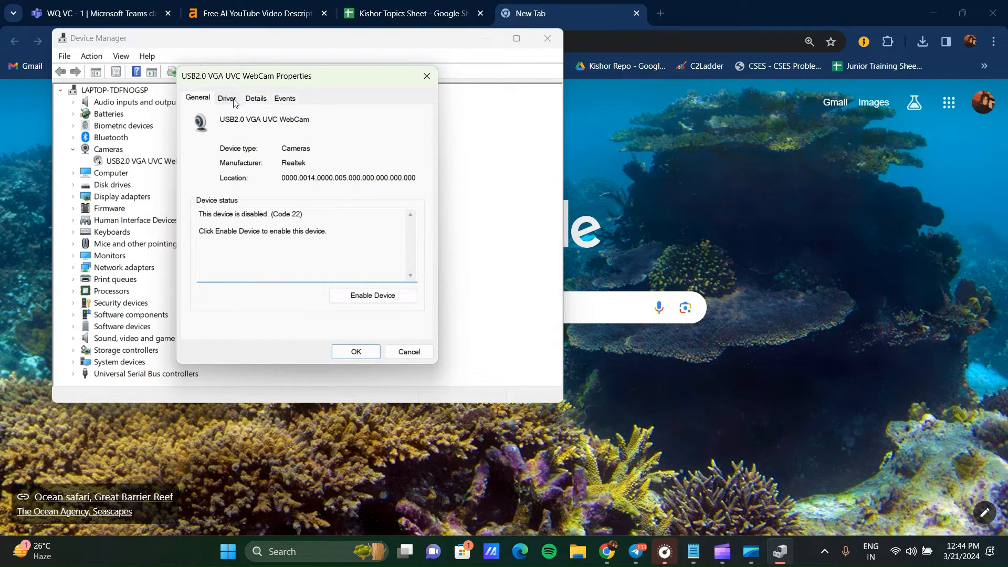
click(227, 98)
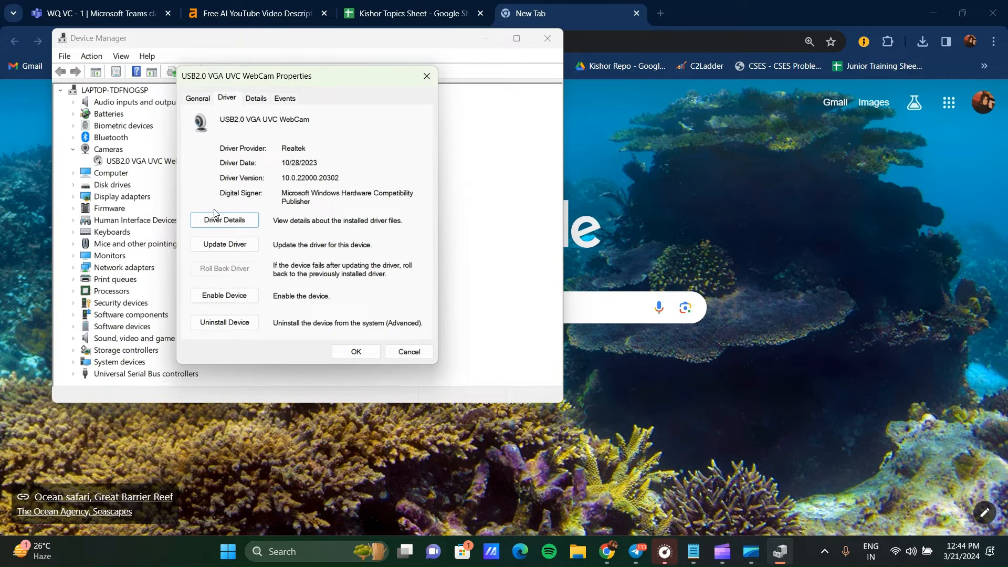
mouse_move(223, 244)
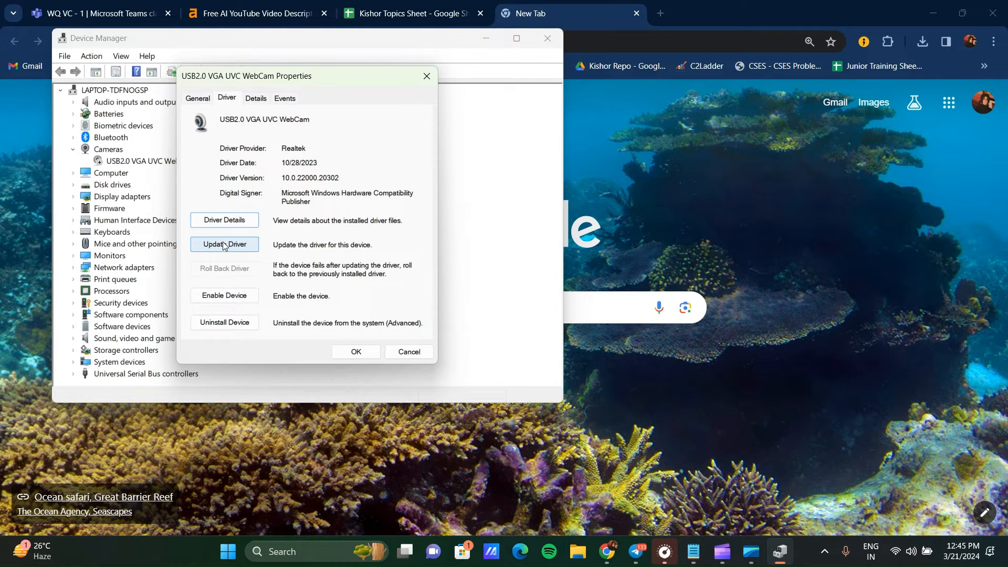
mouse_move(225, 249)
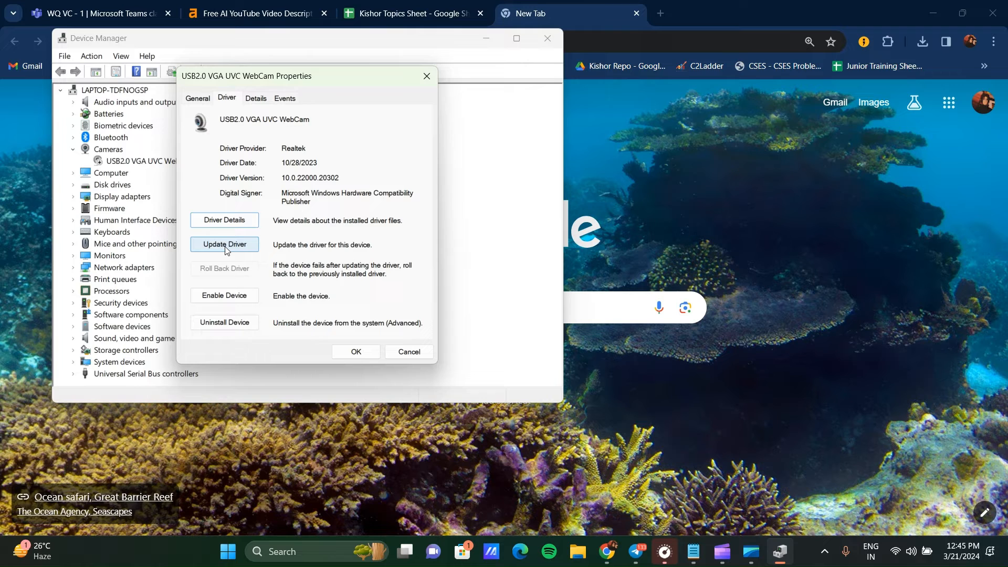
Step: Update Driver with automatic search, which finds the best driver already installed, then close the dialogs
click(224, 245)
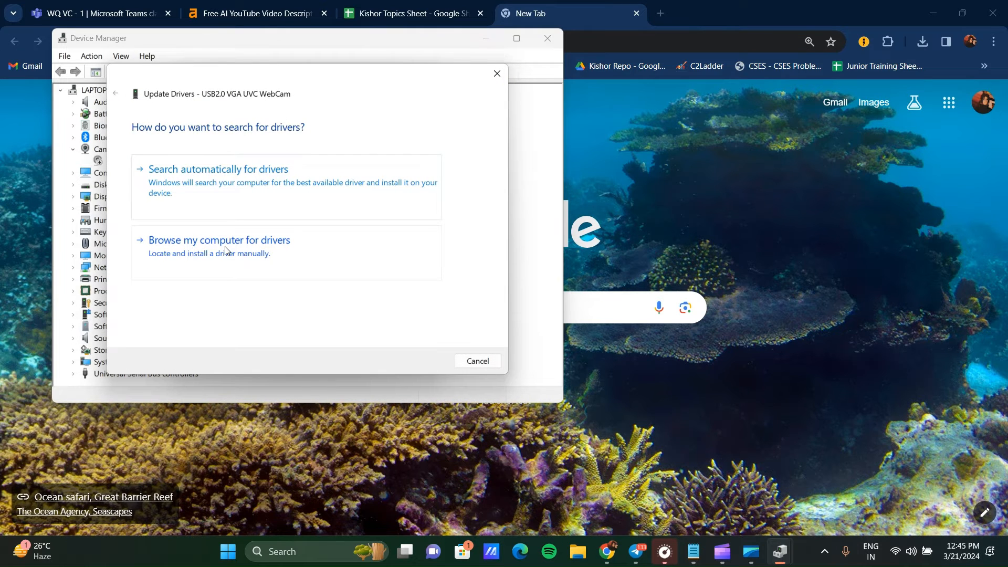
mouse_move(279, 139)
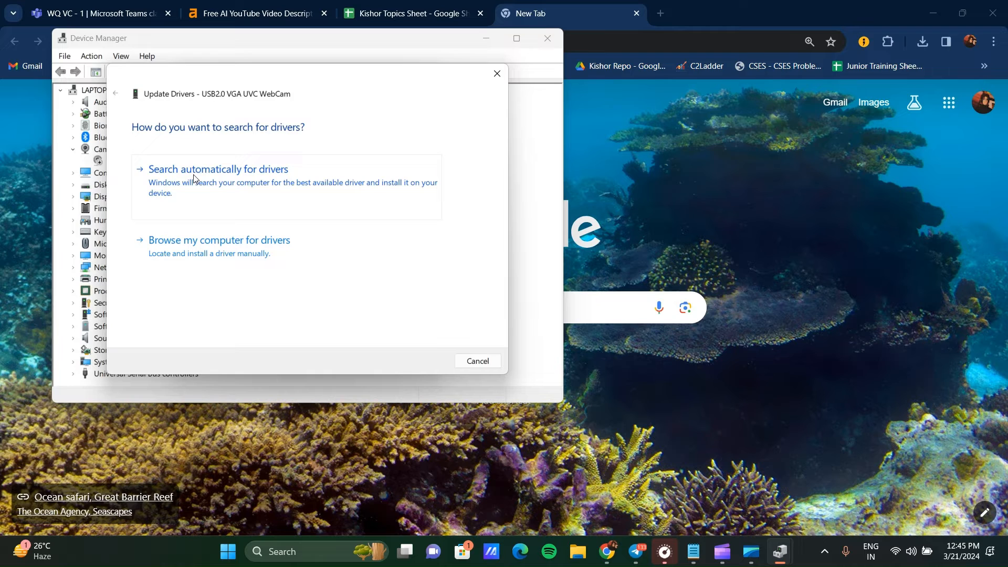
click(219, 169)
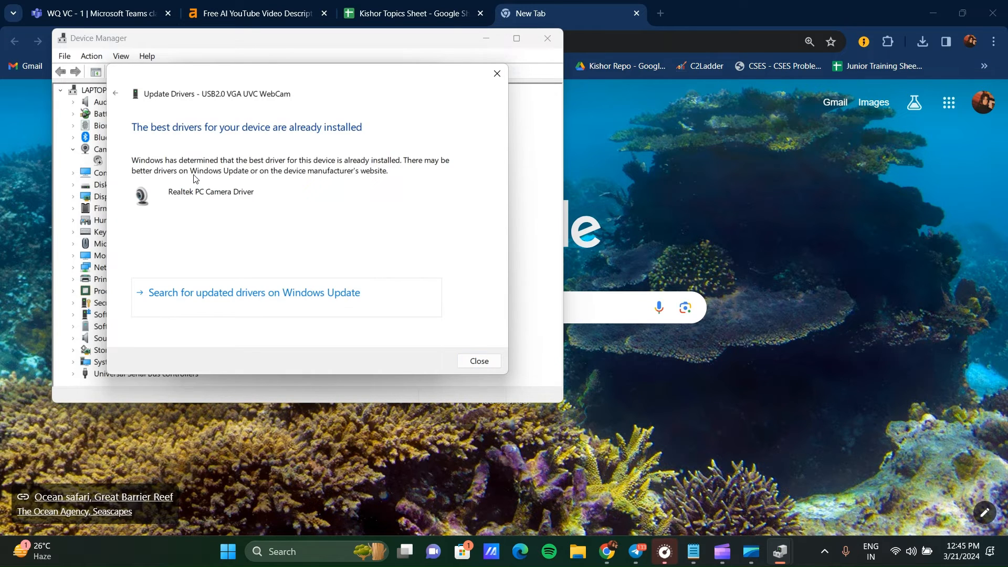
mouse_move(315, 271)
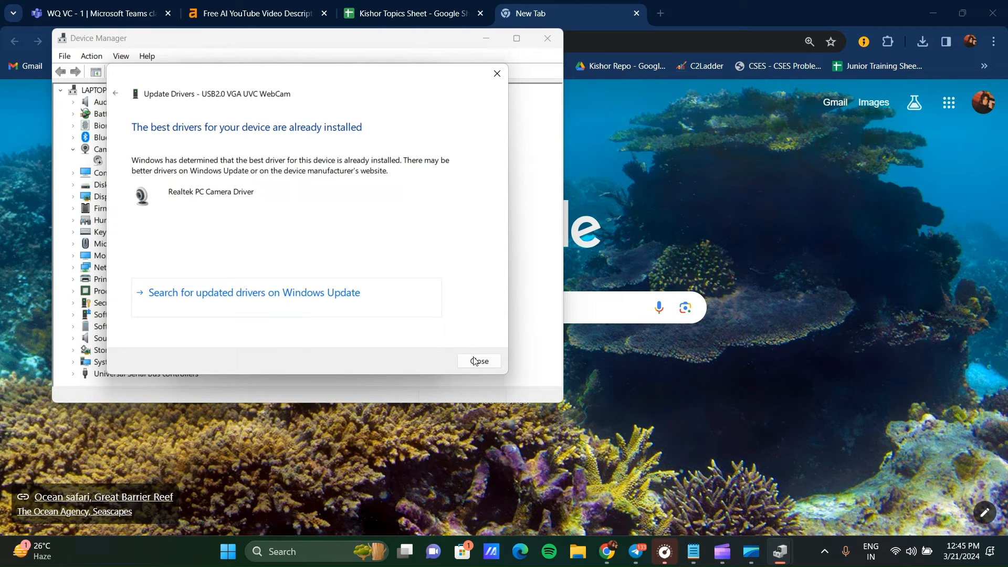
click(479, 361)
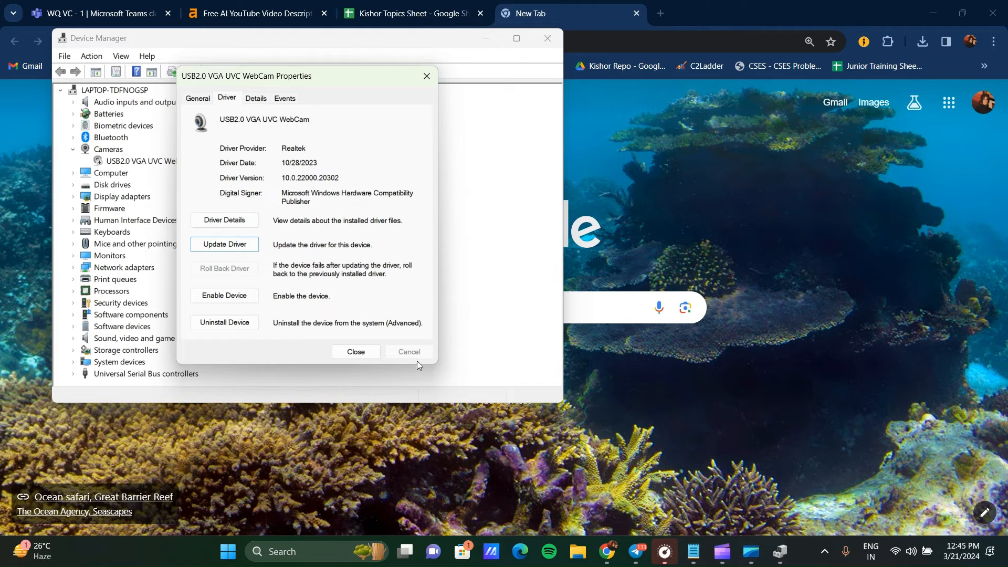
click(356, 351)
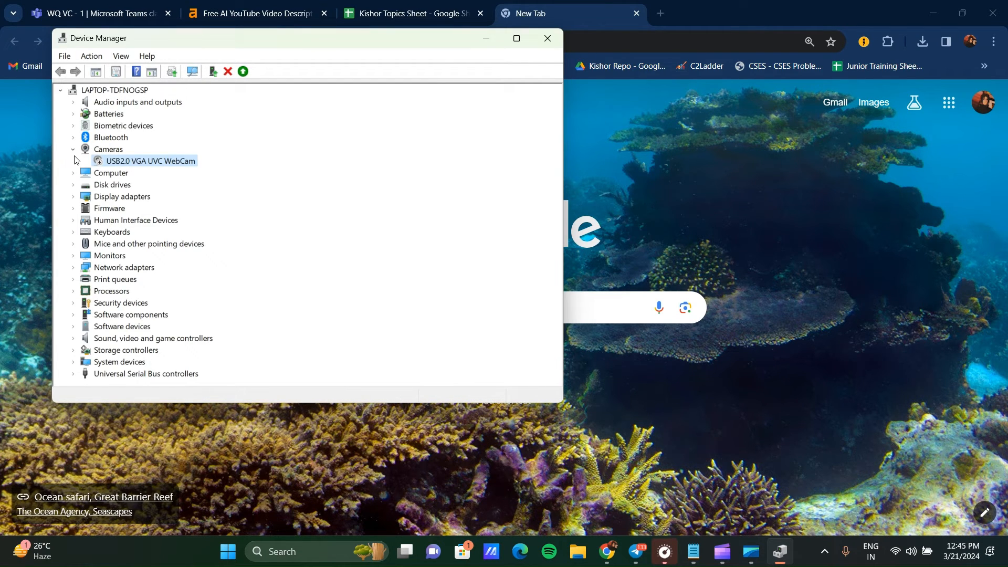
Step: Reopen the webcam's Update Driver wizard and choose Browse my computer for drivers
click(108, 149)
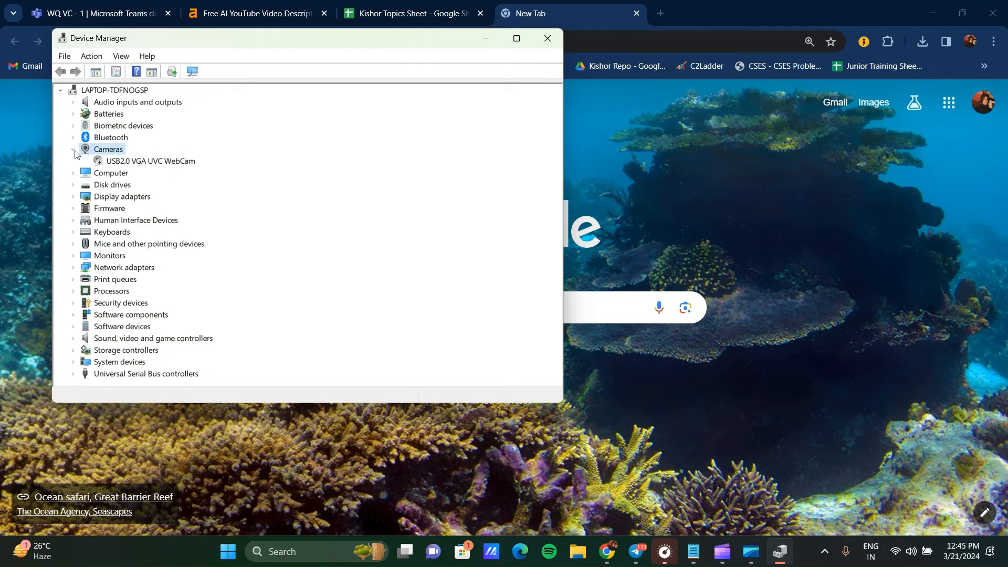
right_click(151, 161)
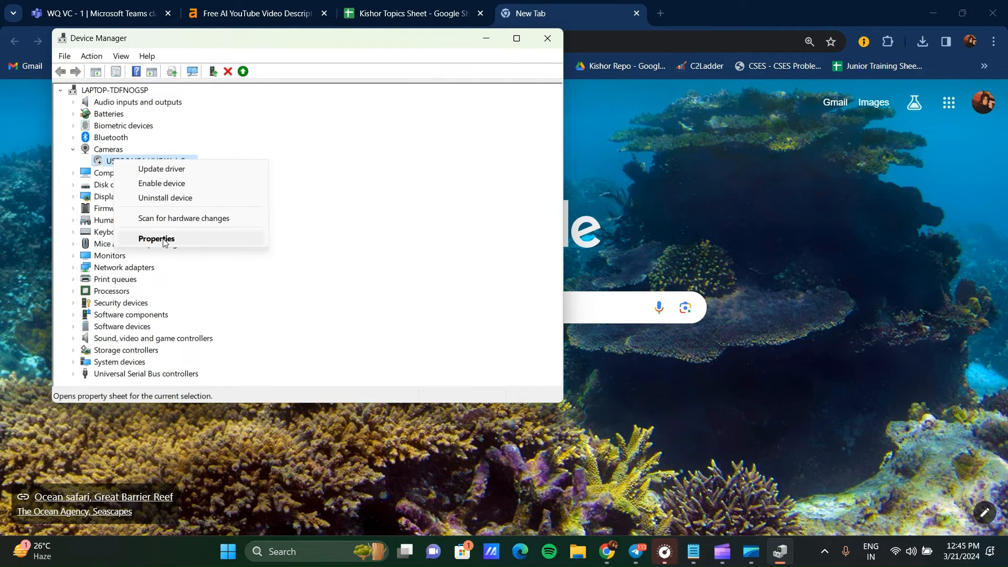
click(155, 238)
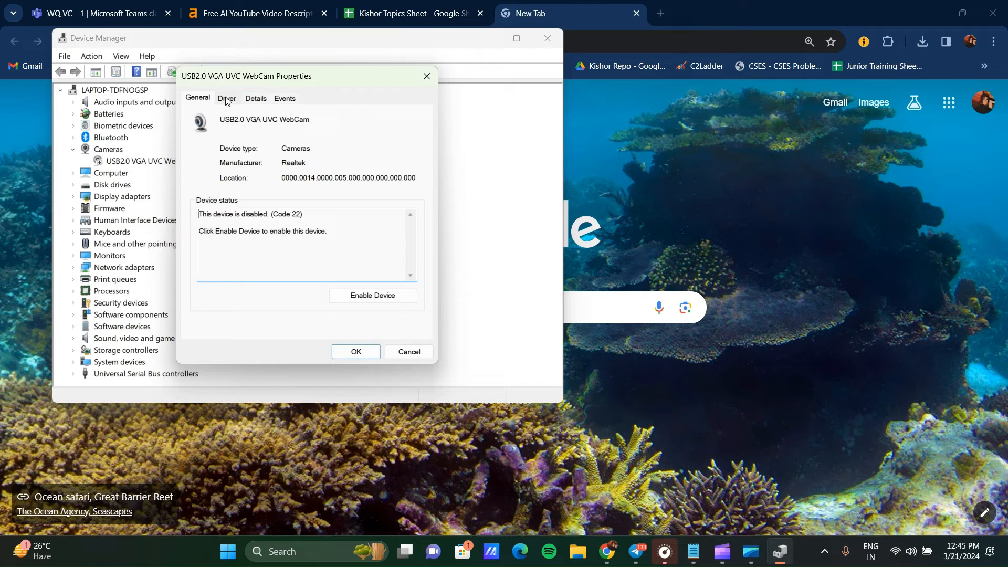
click(227, 97)
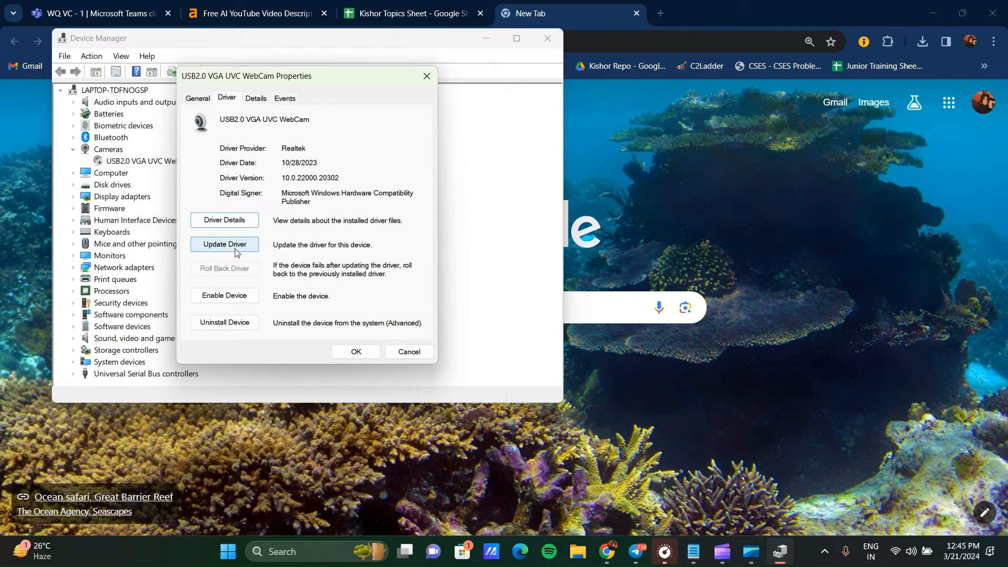
click(223, 244)
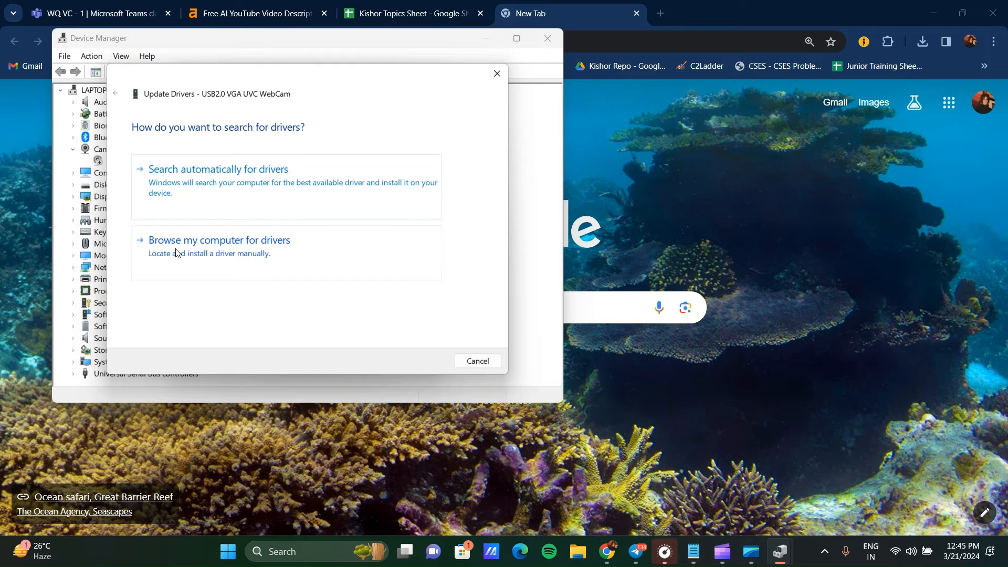
mouse_move(213, 266)
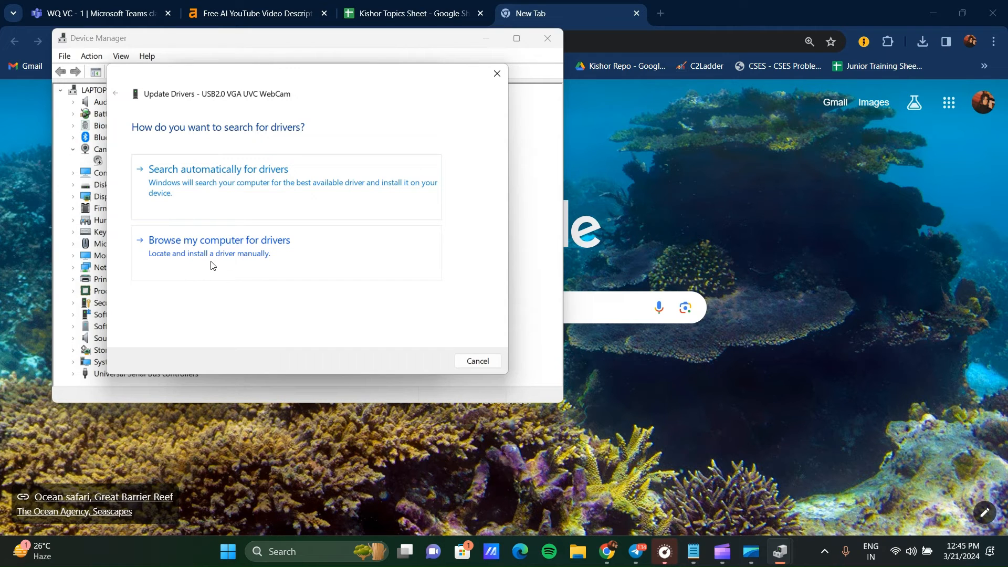
mouse_move(230, 255)
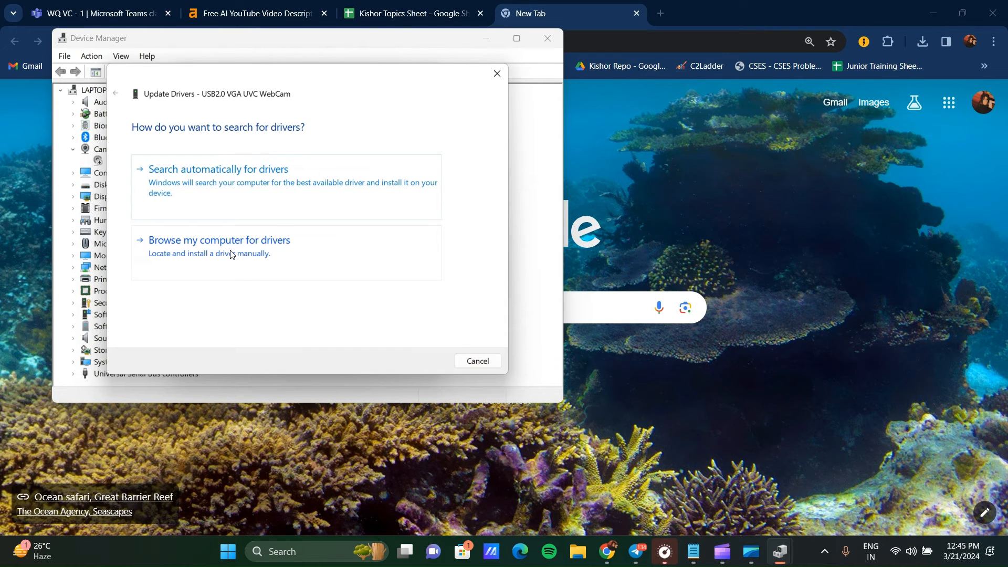
click(218, 240)
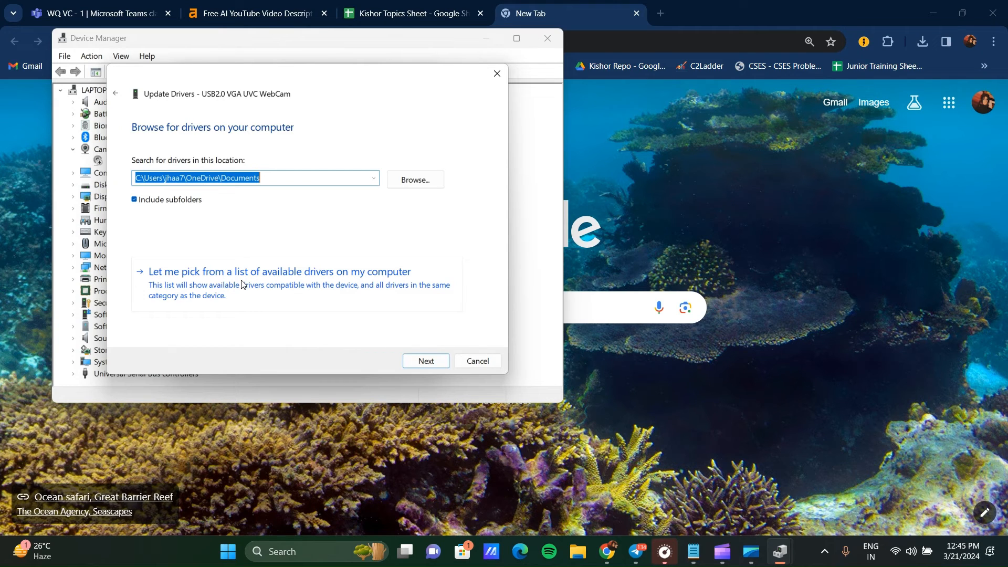
Step: Pick USB Video Device from the available drivers list, install it, and close Device Manager
click(278, 270)
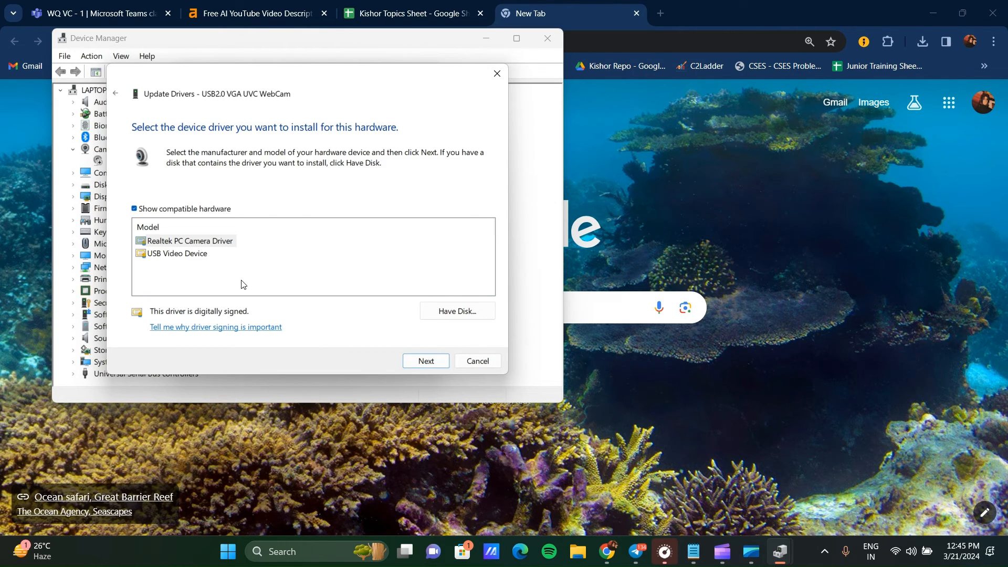
mouse_move(177, 248)
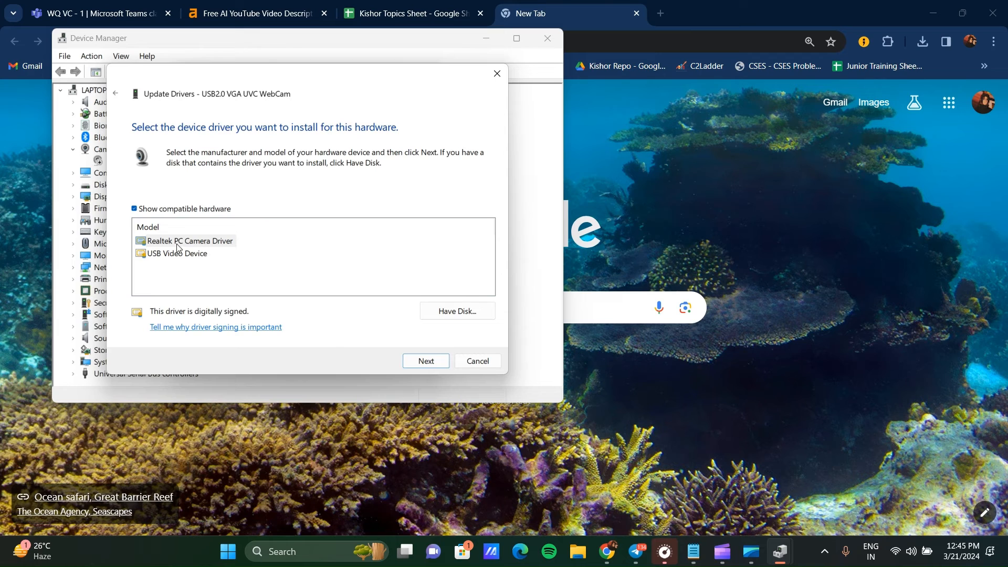
click(179, 252)
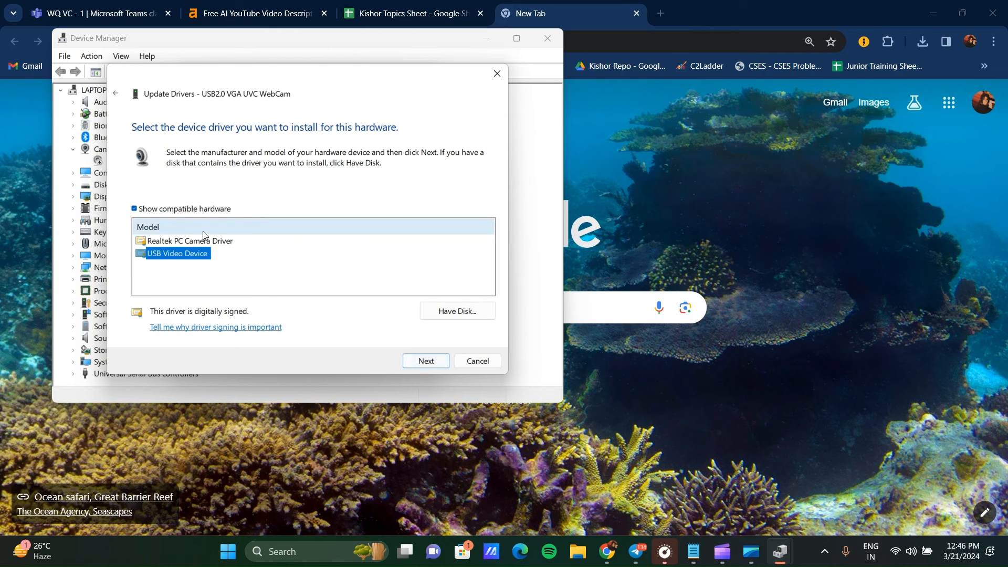
click(425, 360)
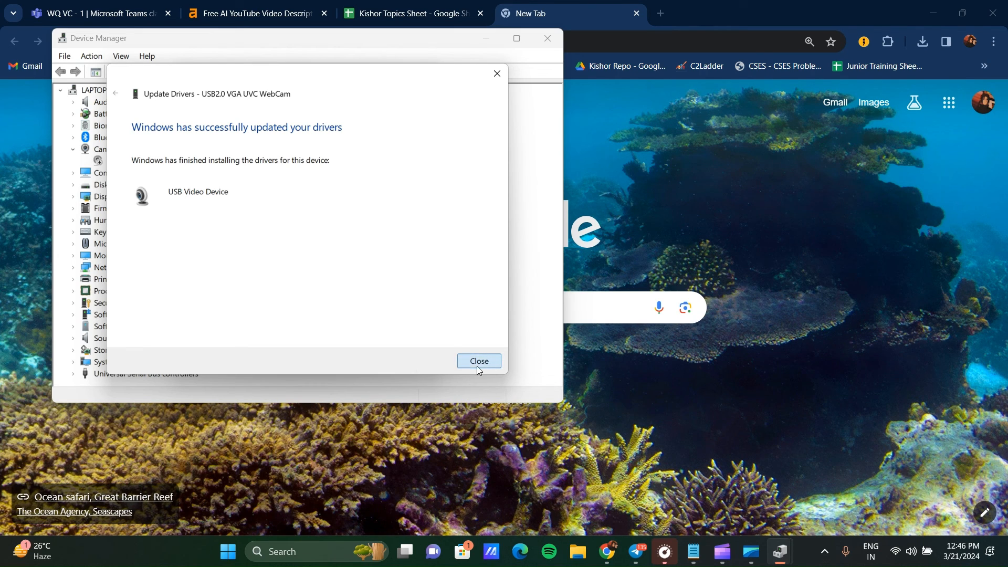
click(479, 360)
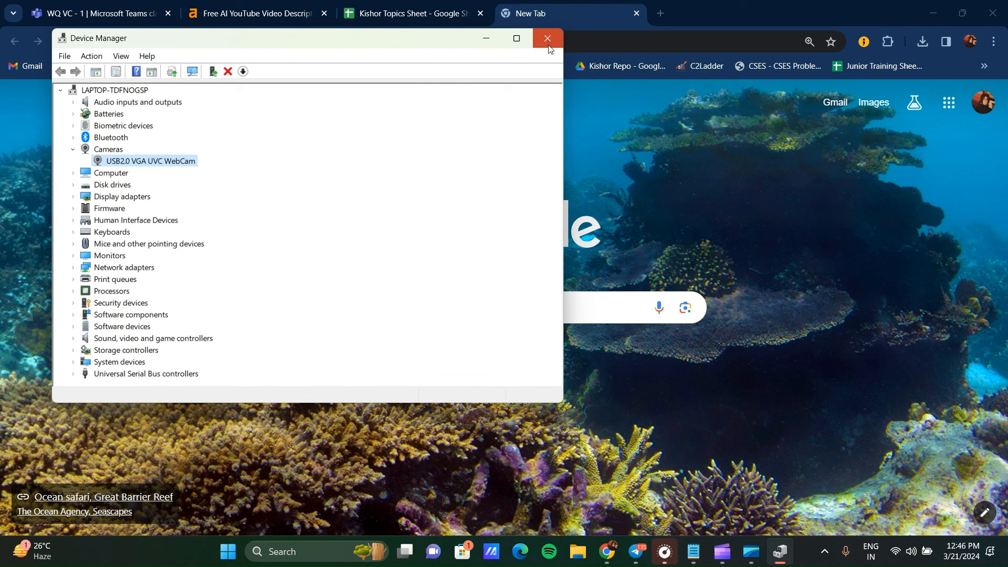
click(546, 39)
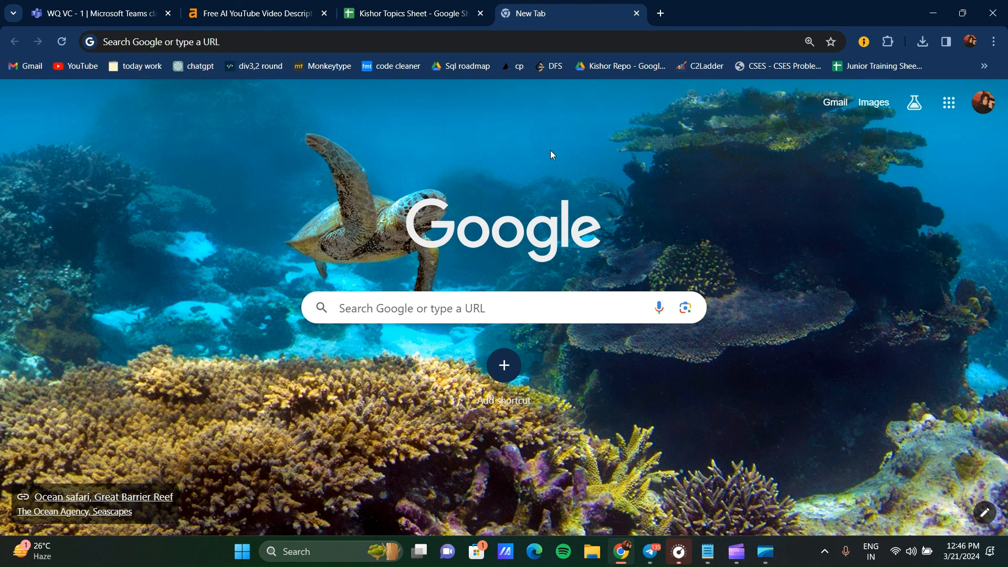